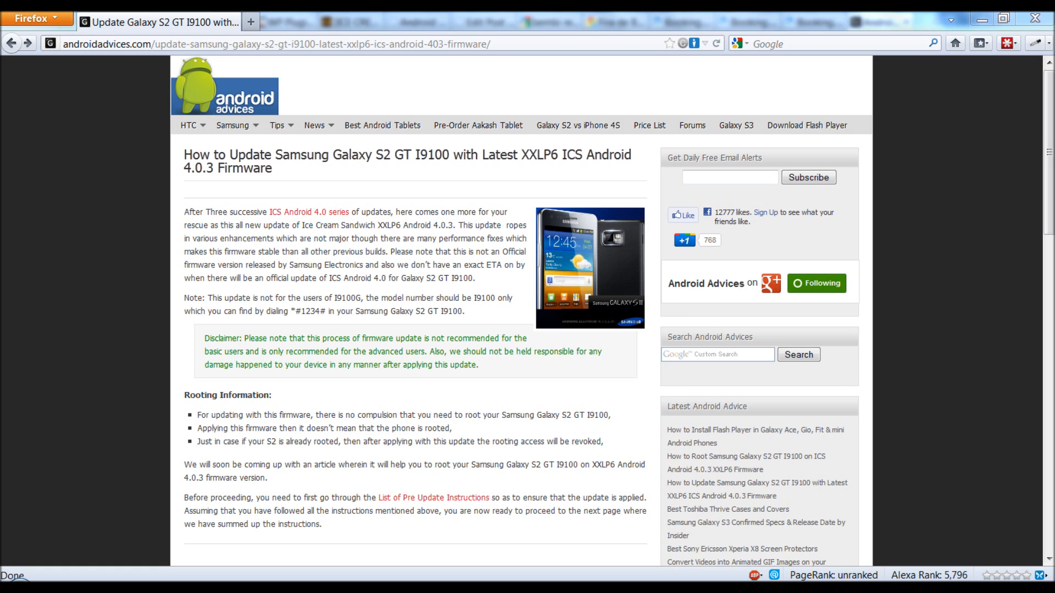
mouse_move(433, 498)
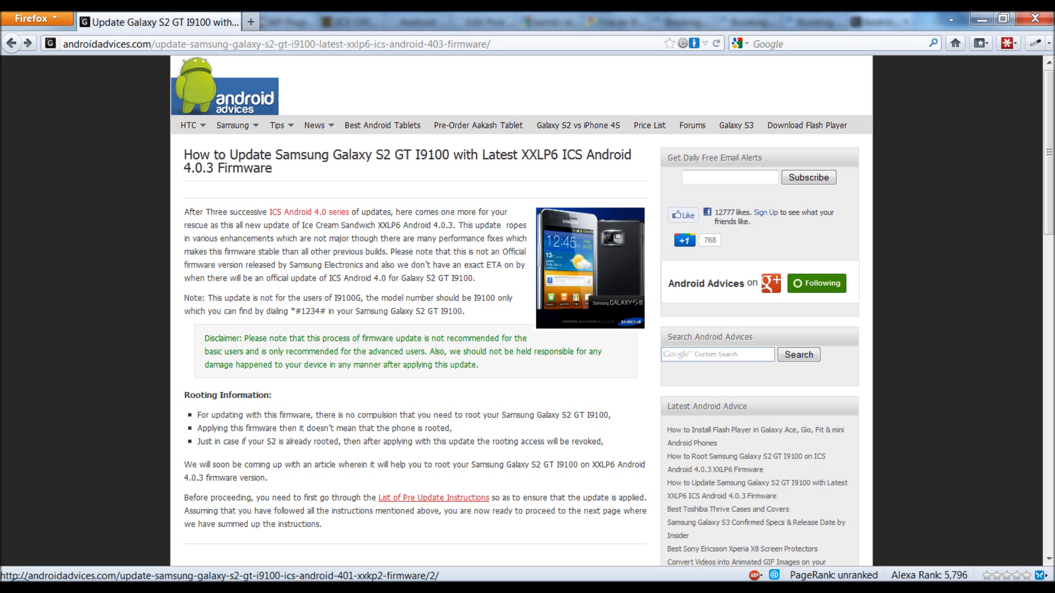
Check the pre-update instructions, then go to the guide's second page and its PIT, PDA, Phone and CSC file list.
click(434, 499)
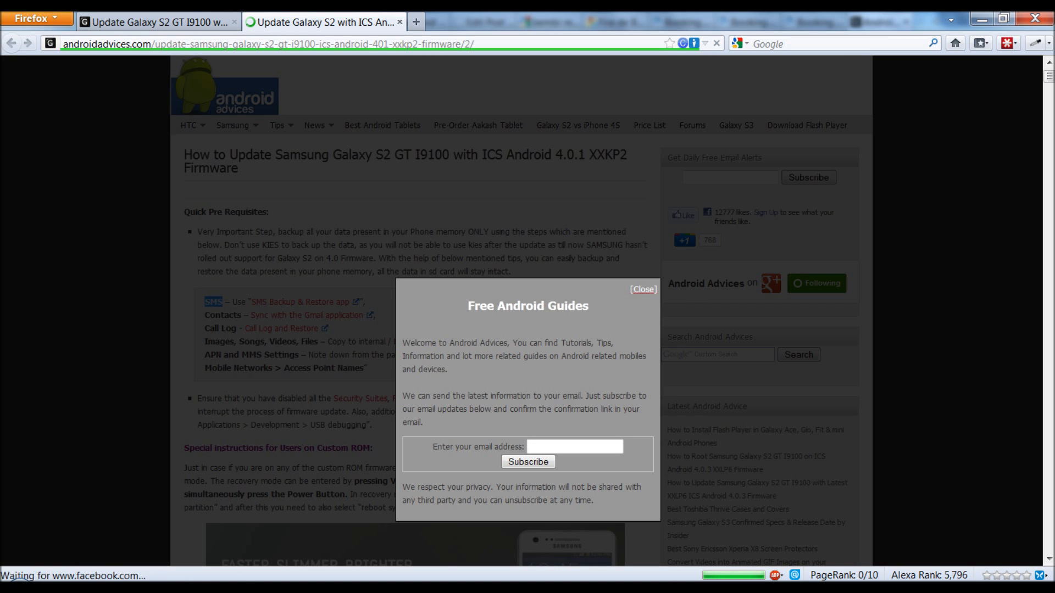
click(643, 289)
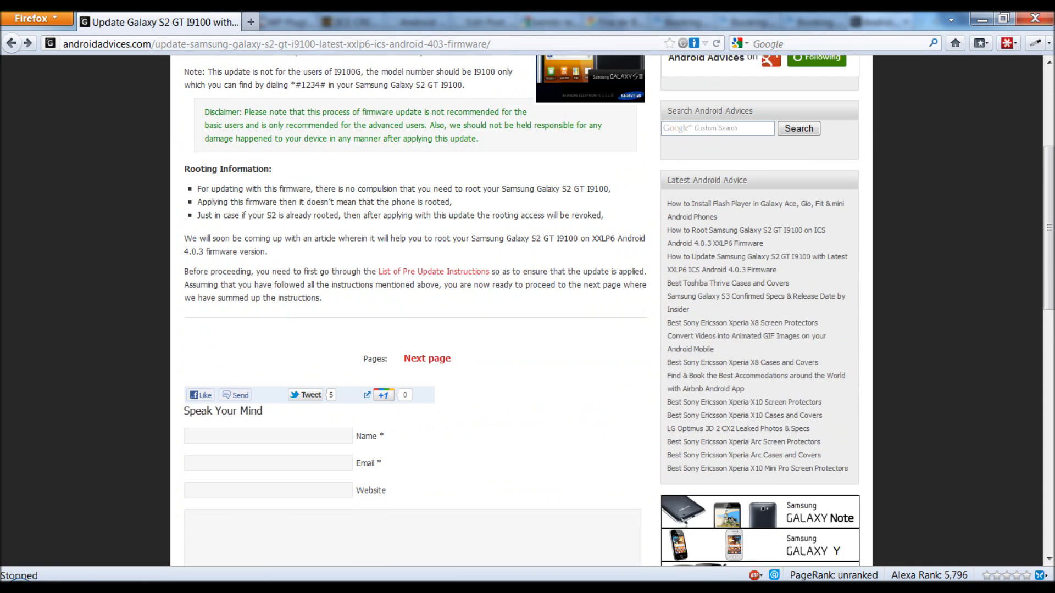
click(426, 359)
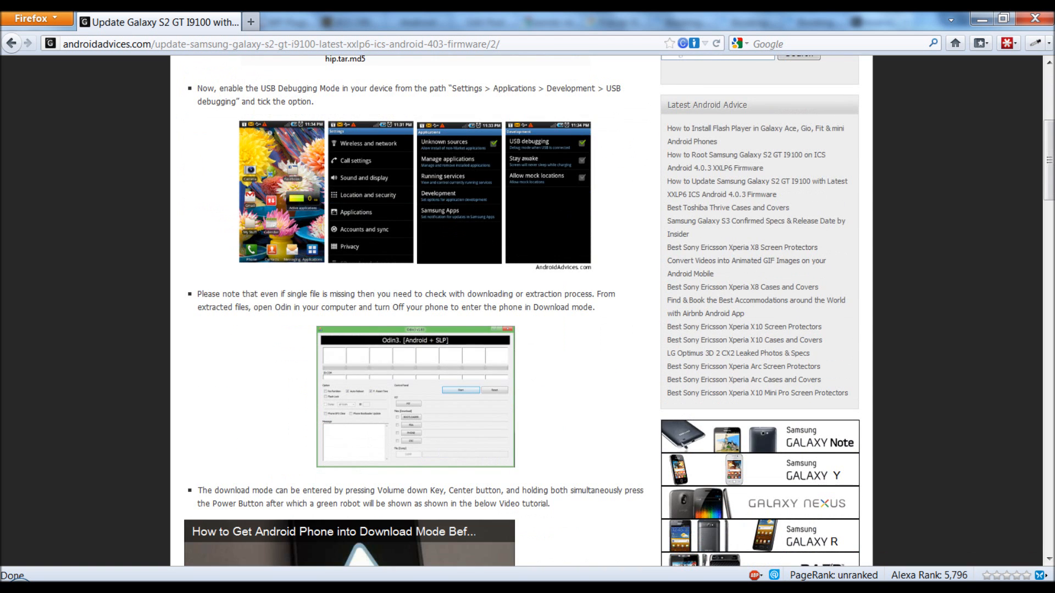
scroll(up, 3)
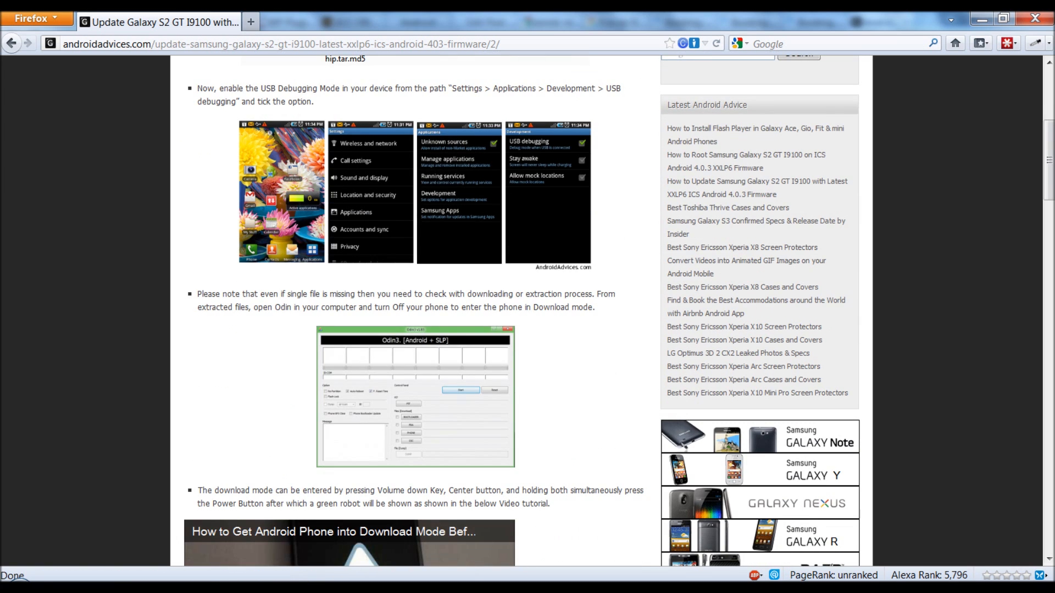
scroll(down, 3)
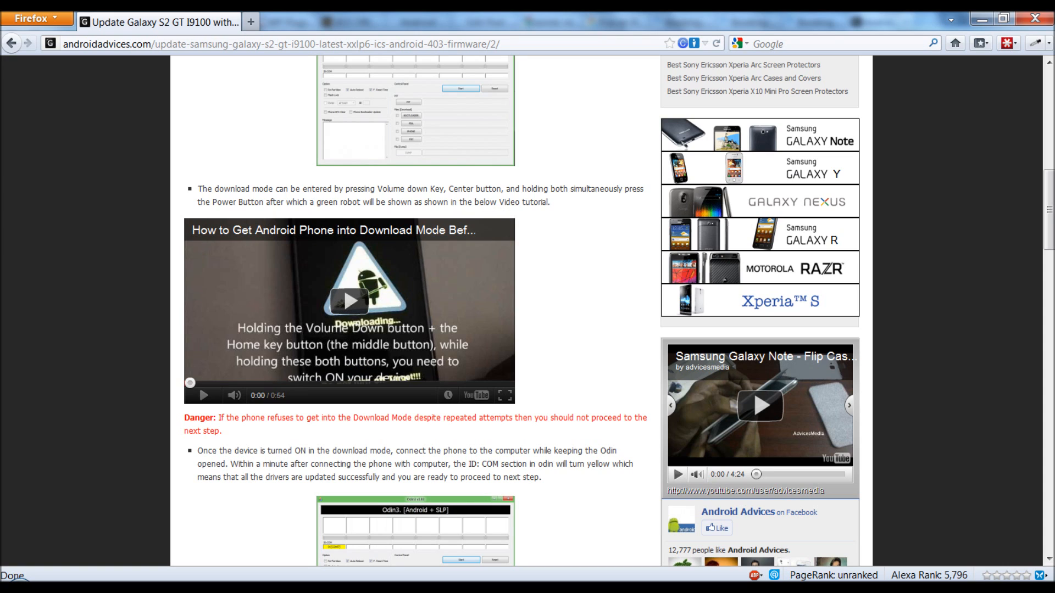
scroll(down, 3)
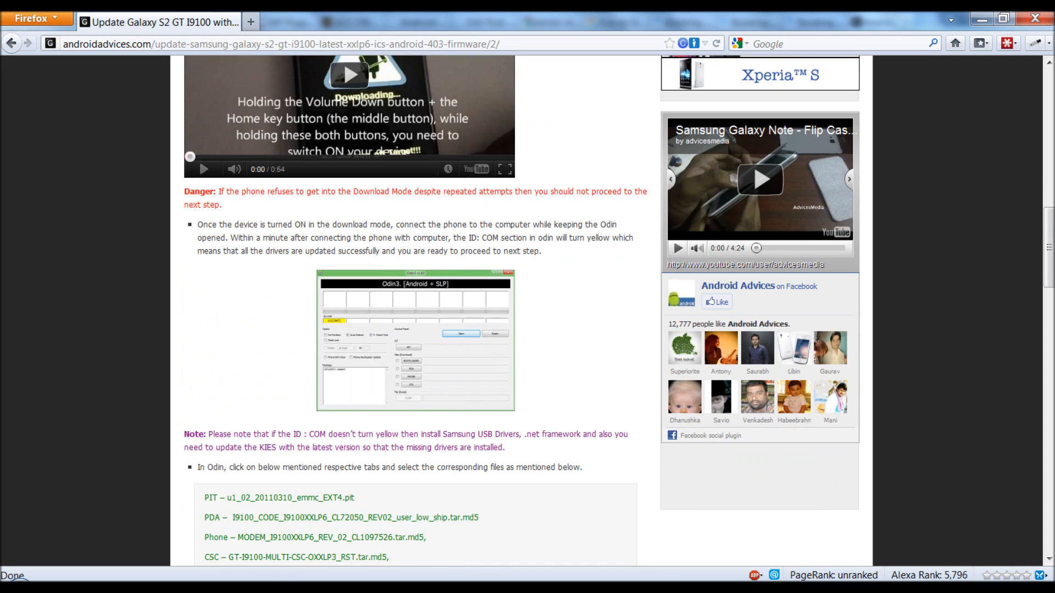
scroll(down, 3)
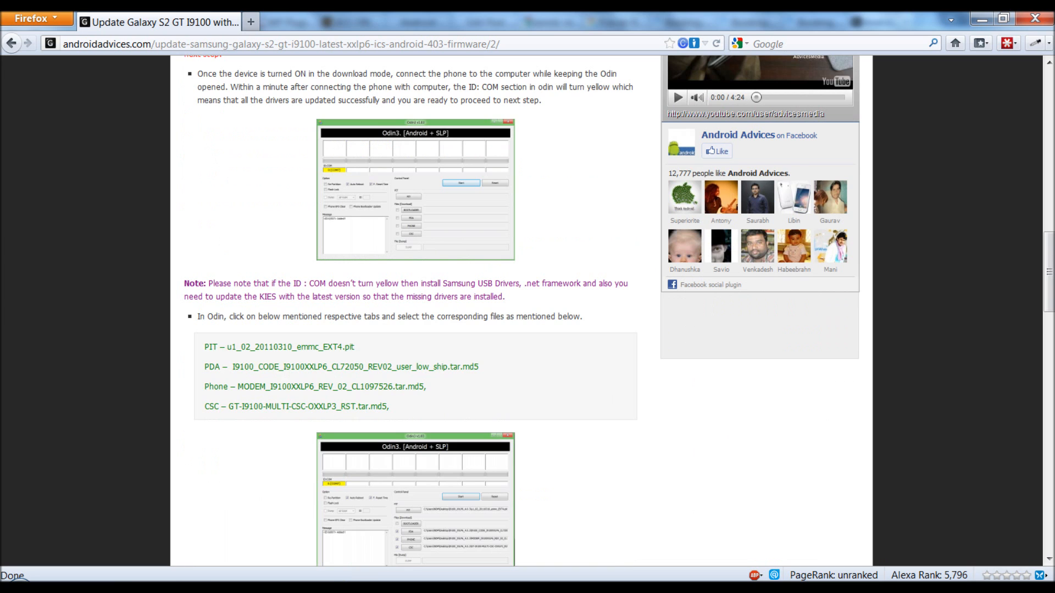
scroll(down, 3)
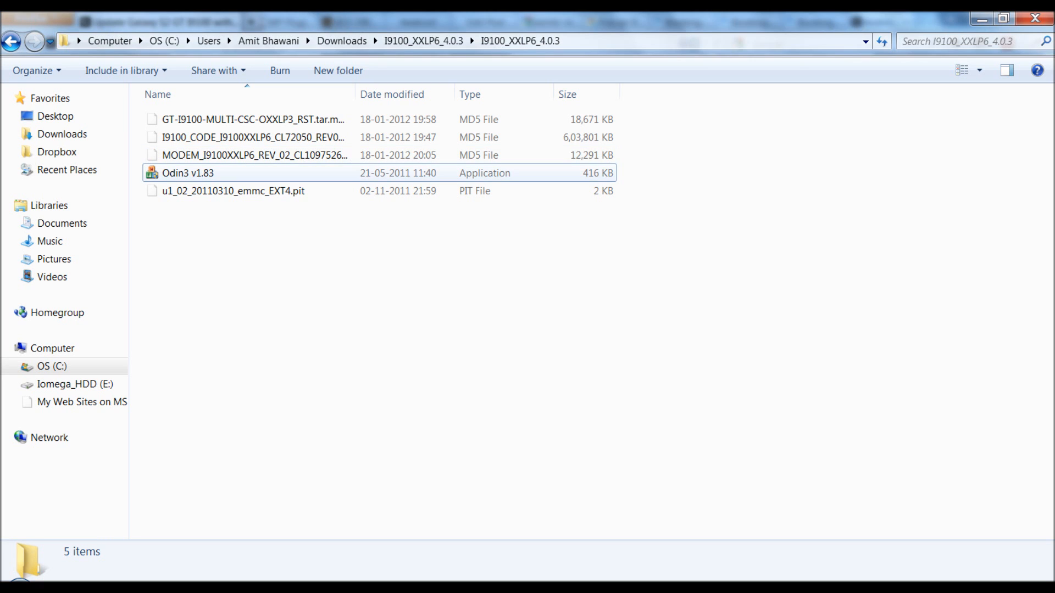
Launch Odin3 v1.83 from the extracted I9100_XXLP6_4.0.3 firmware folder.
double_click(187, 172)
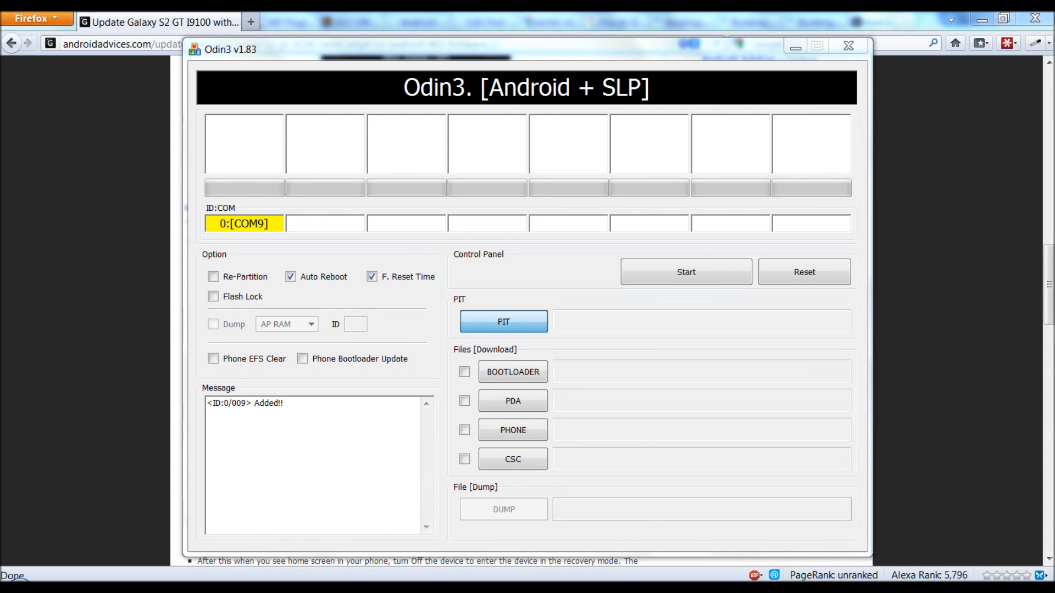
Load the u1_02_20110310_emmc_EXT4.pit partition file and the CSC firmware file, then return to the guide.
click(503, 322)
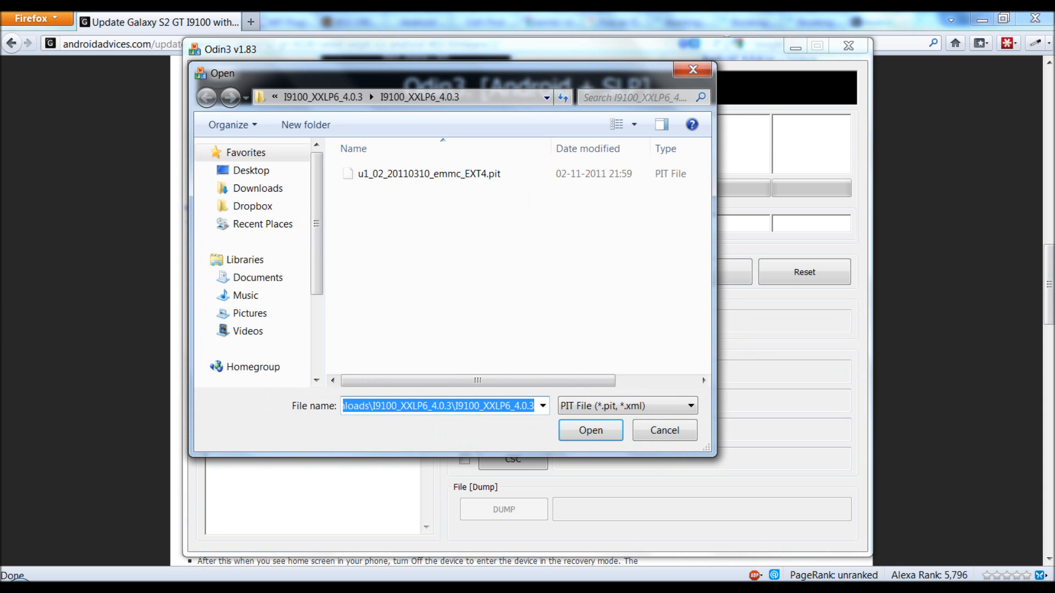
click(589, 430)
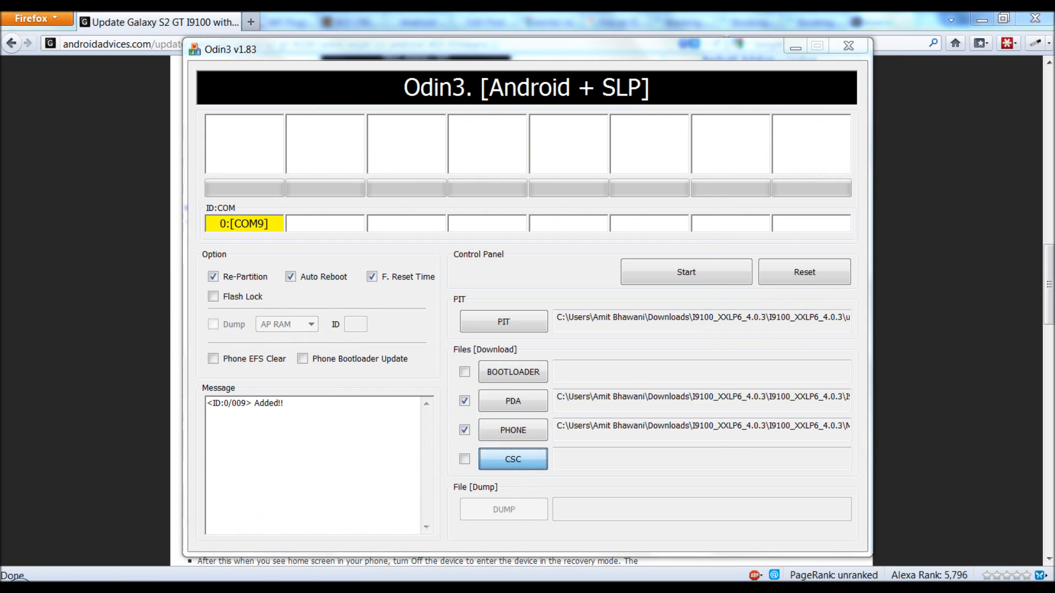
click(464, 459)
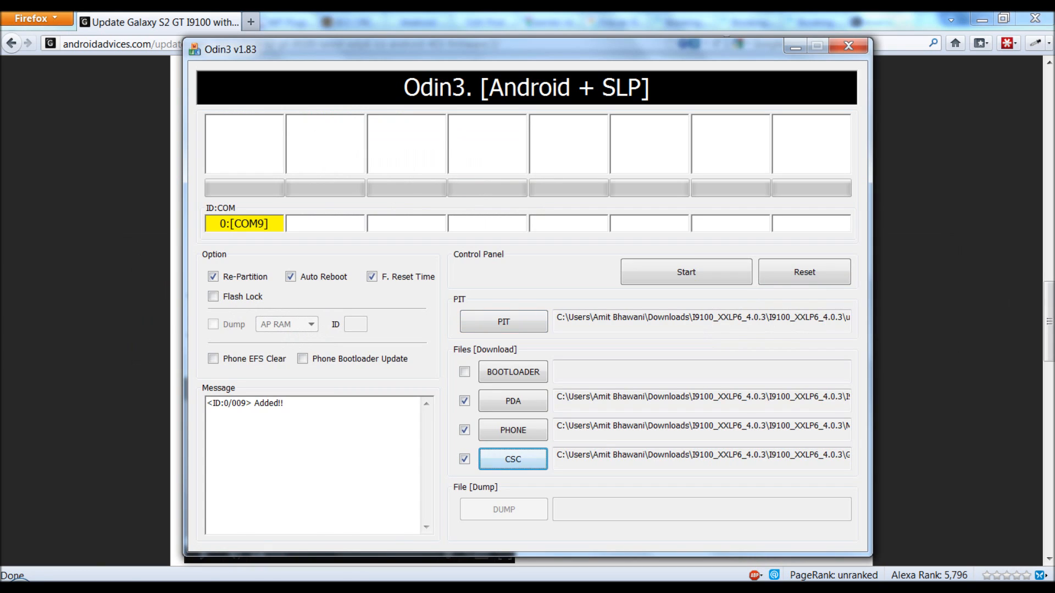
click(847, 45)
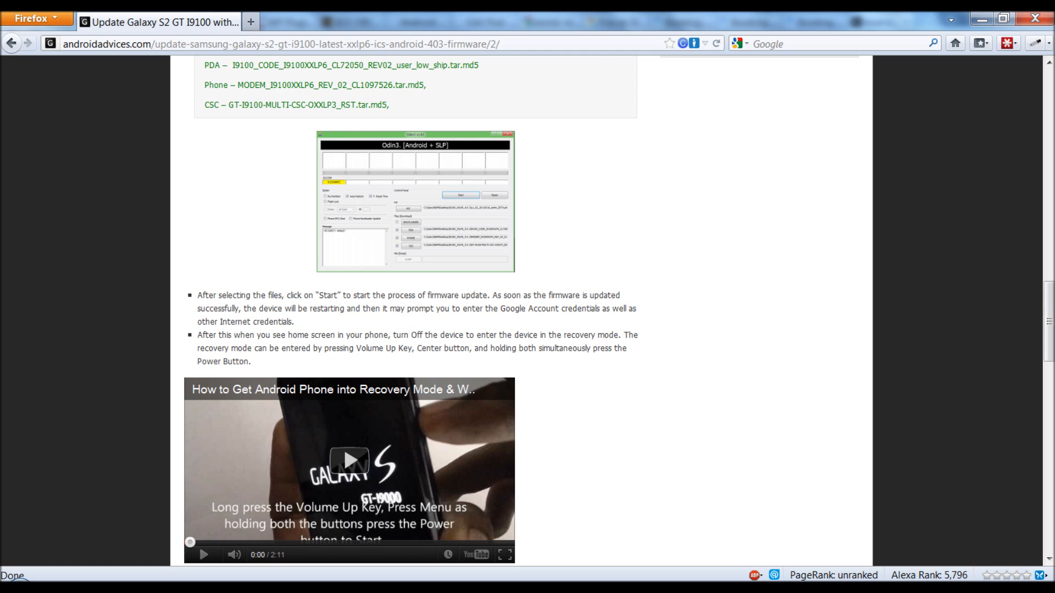
Scroll the guide to check its required-file list against Odin3.
scroll(down, 3)
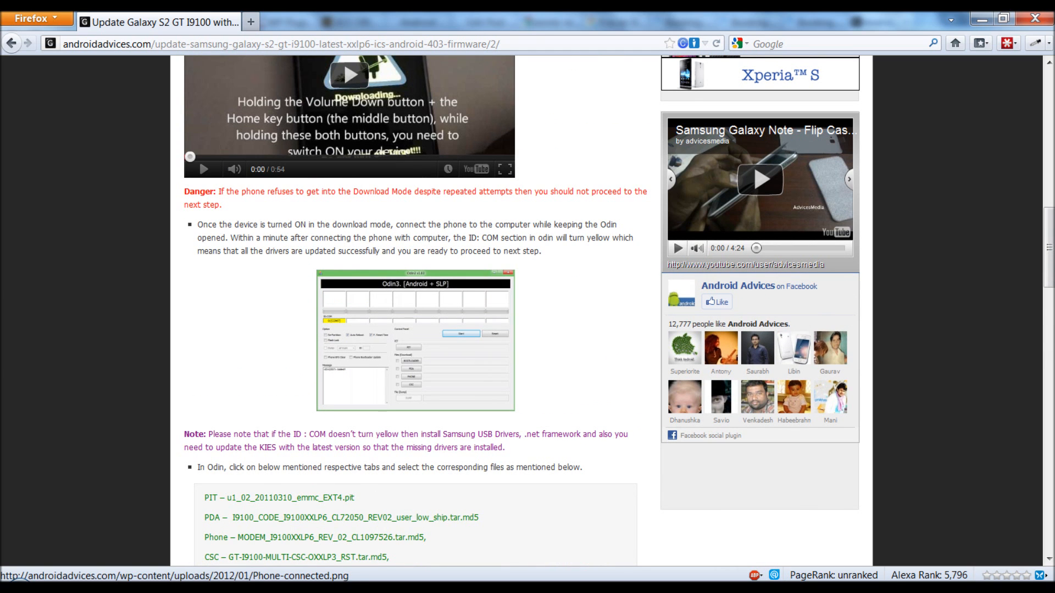
scroll(down, 3)
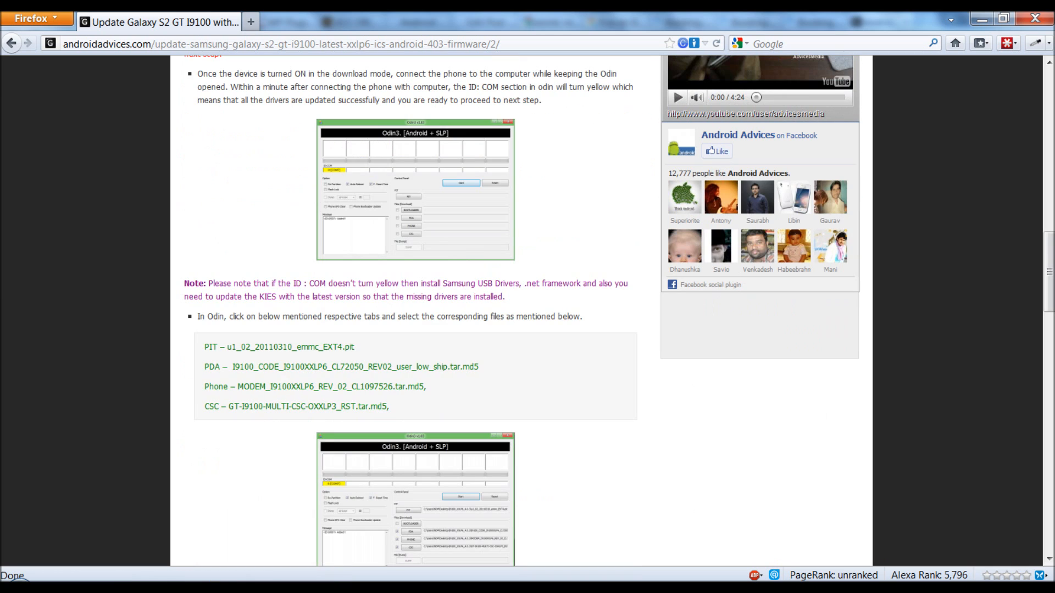
scroll(down, 3)
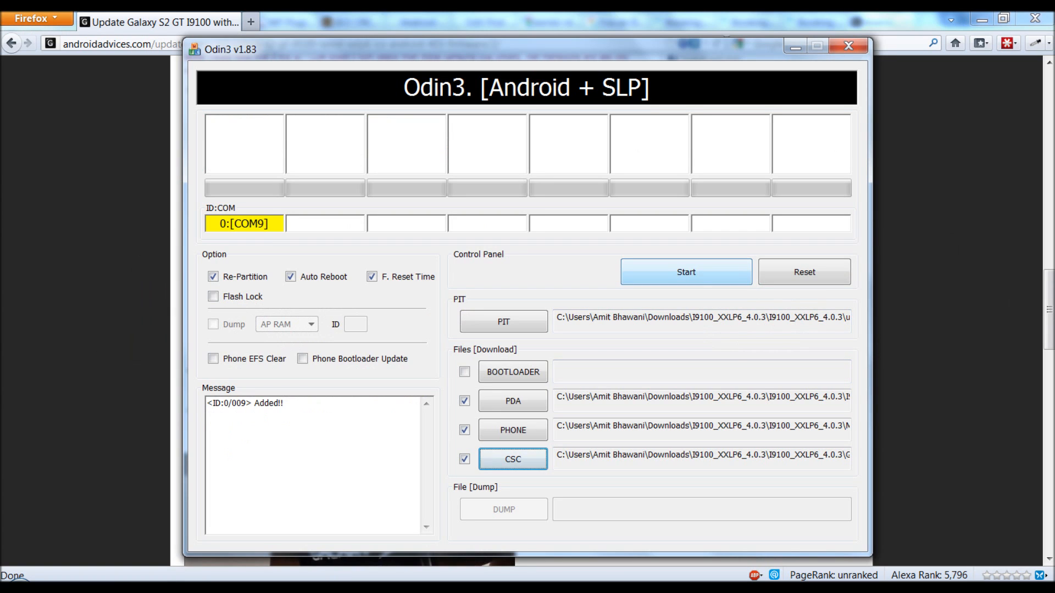
Start flashing the loaded XXLP6 firmware to the connected Galaxy S2.
click(685, 272)
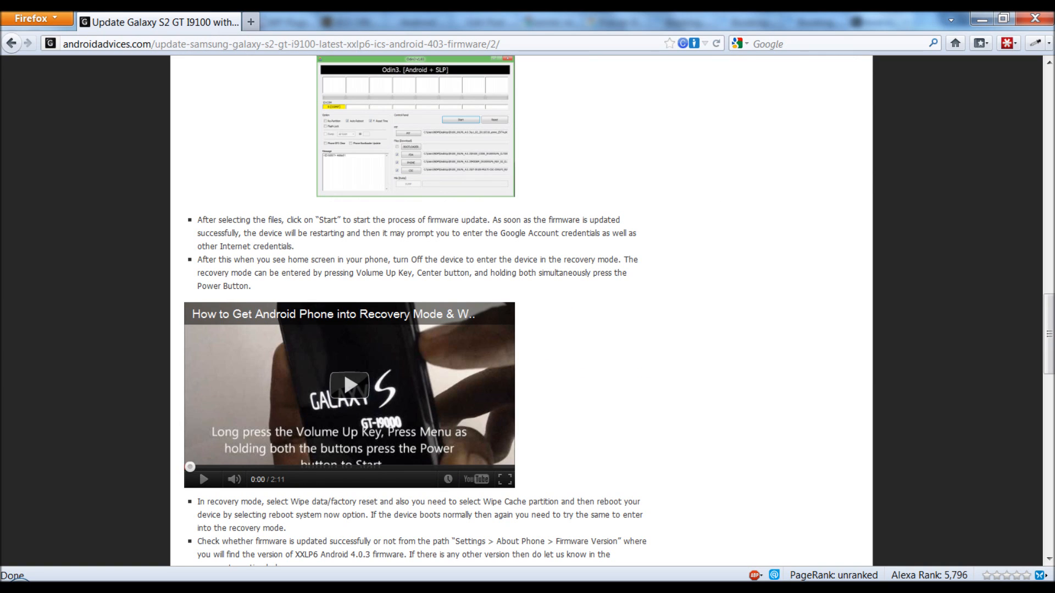
drag(198, 220, 292, 246)
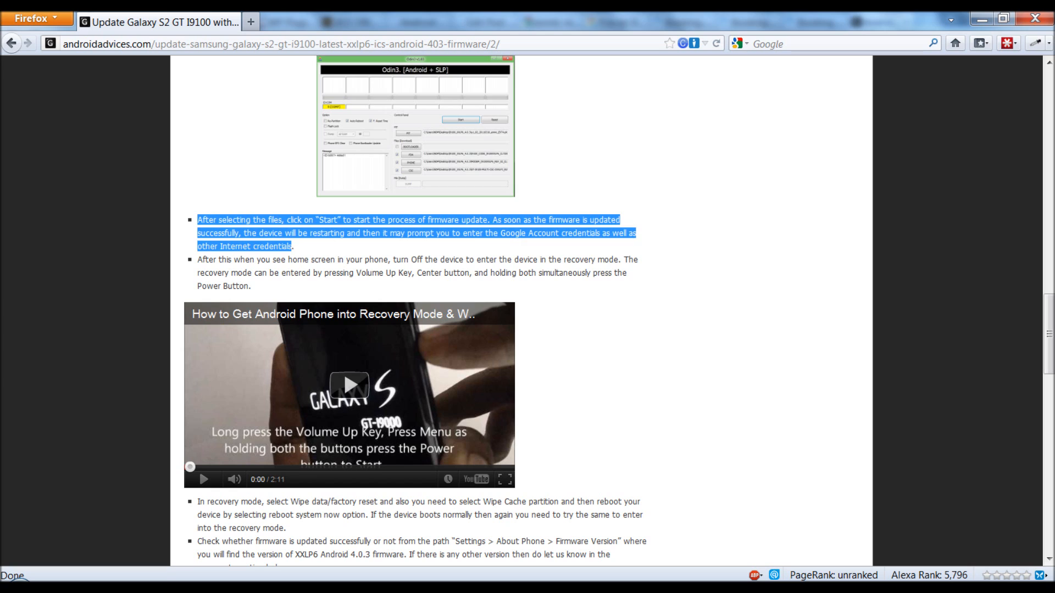
click(472, 336)
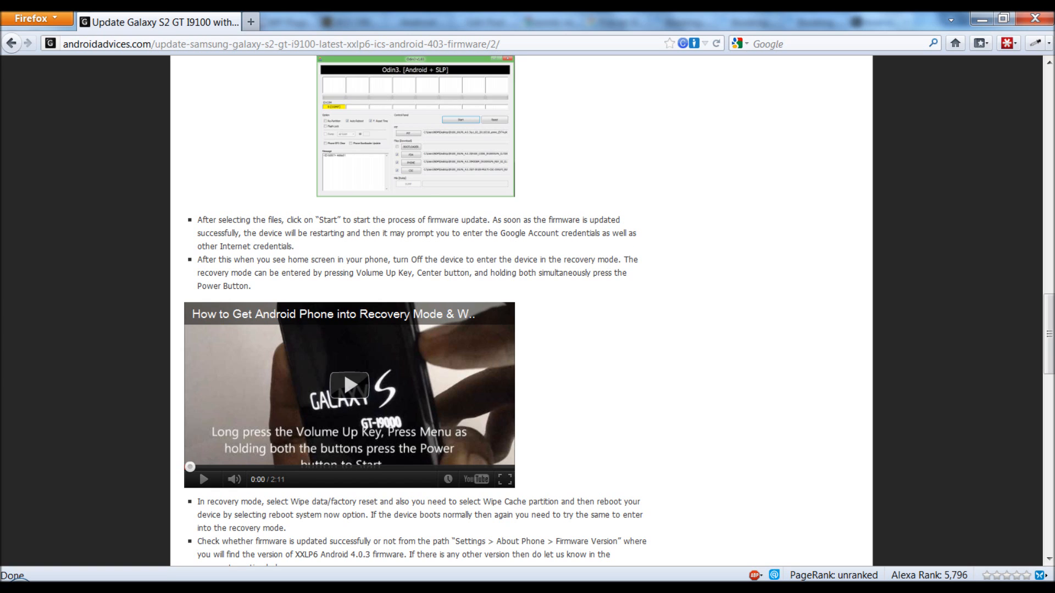
scroll(down, 3)
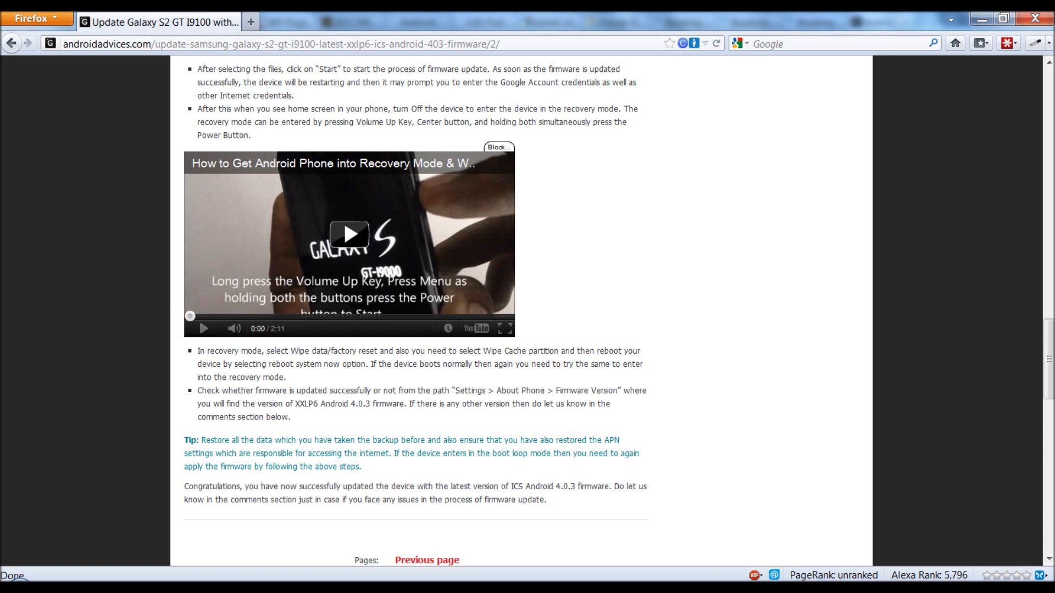
scroll(down, 3)
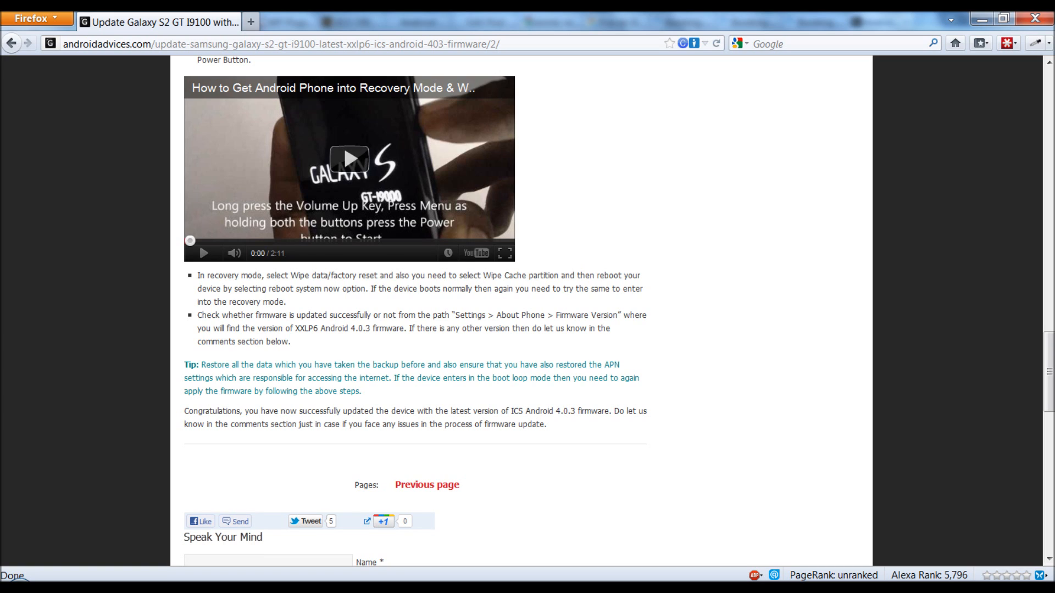
drag(456, 316, 539, 315)
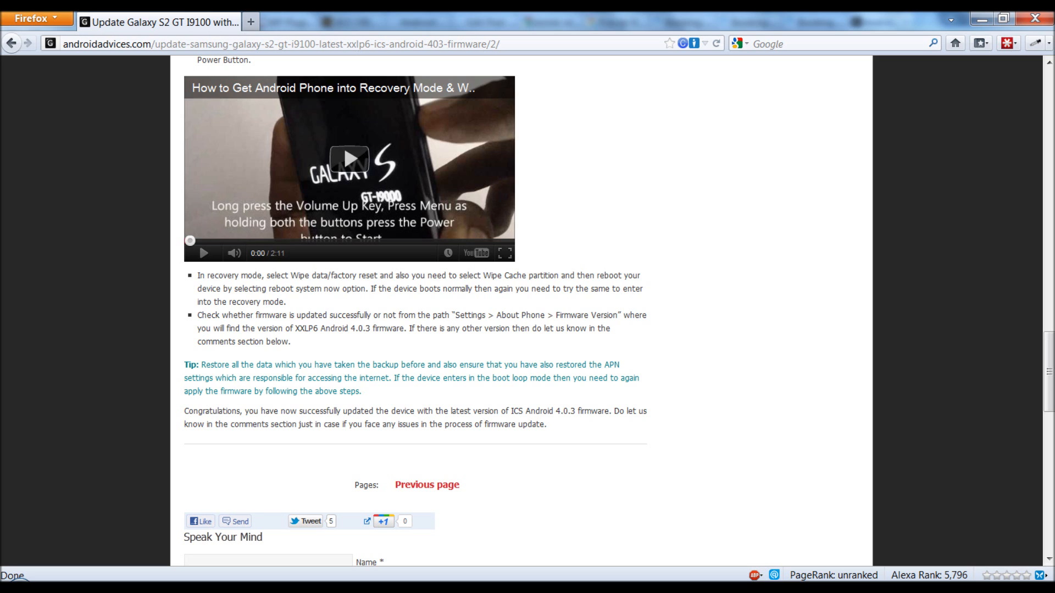
scroll(down, 3)
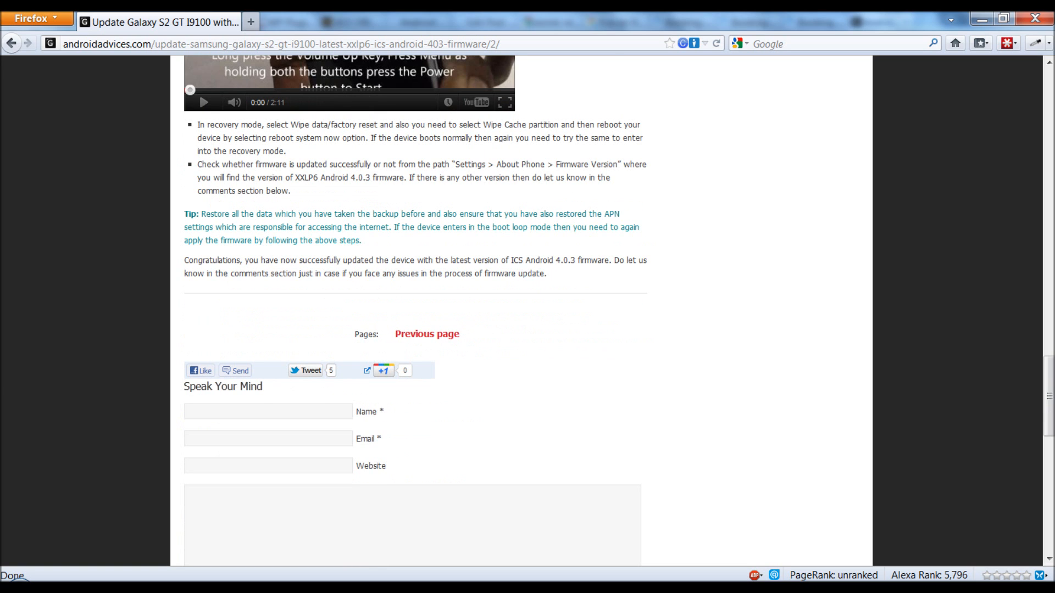
scroll(down, 3)
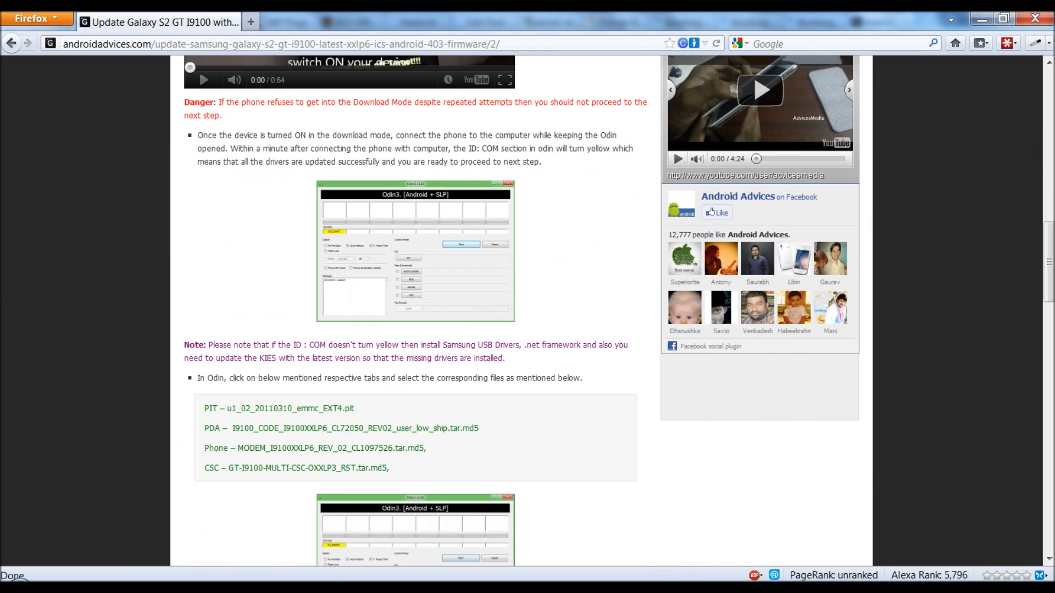
scroll(down, 3)
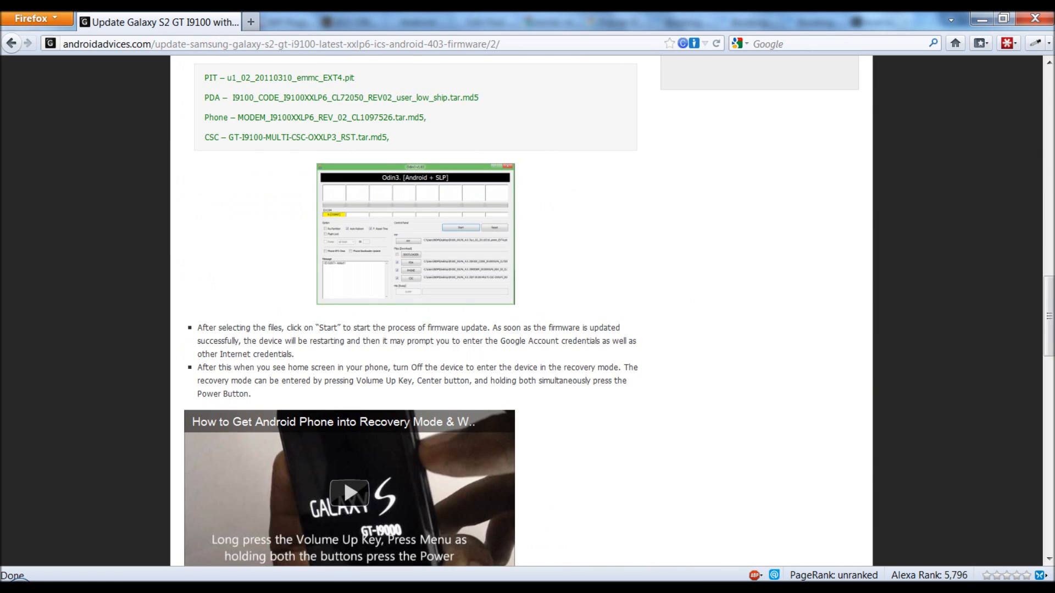